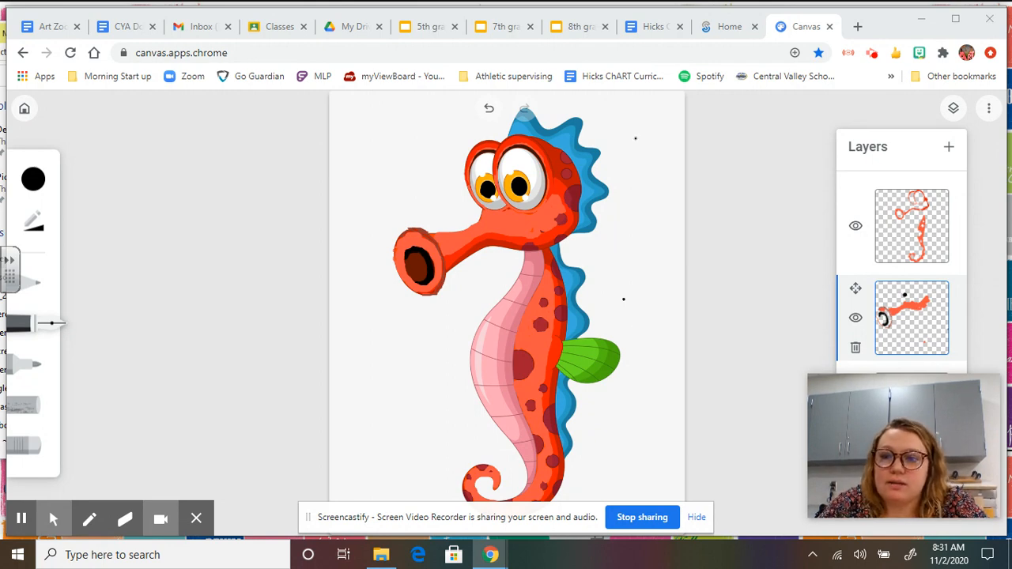
Hide the background image layer via its eye icon, toggling it to compare the seahorse over transparency.
click(952, 107)
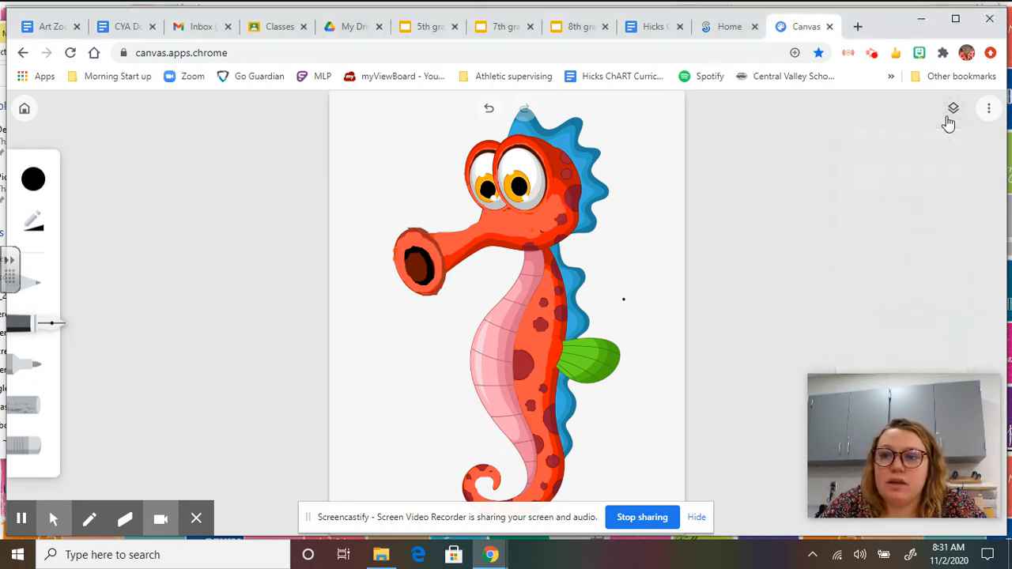
click(951, 110)
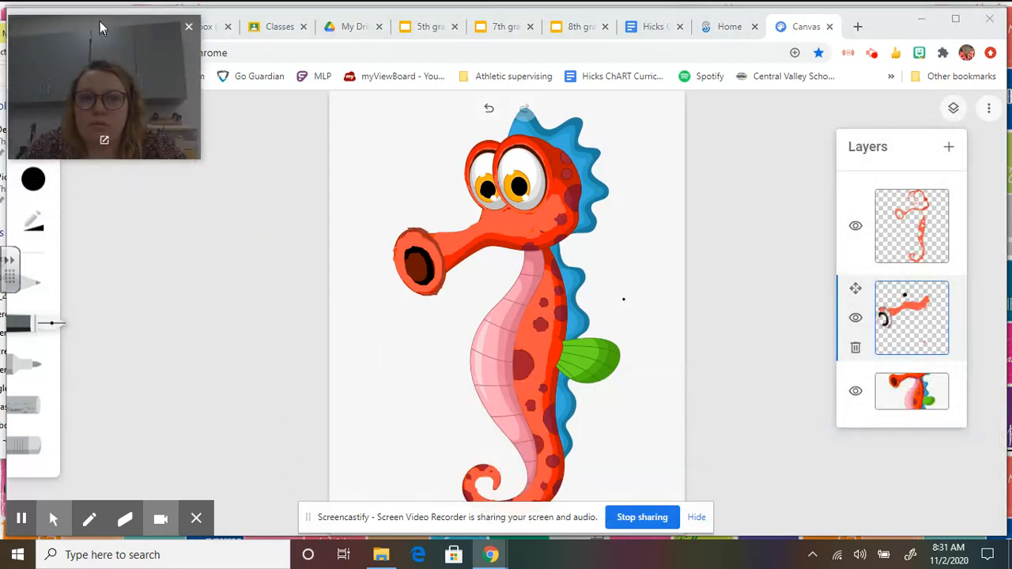
mouse_move(855, 392)
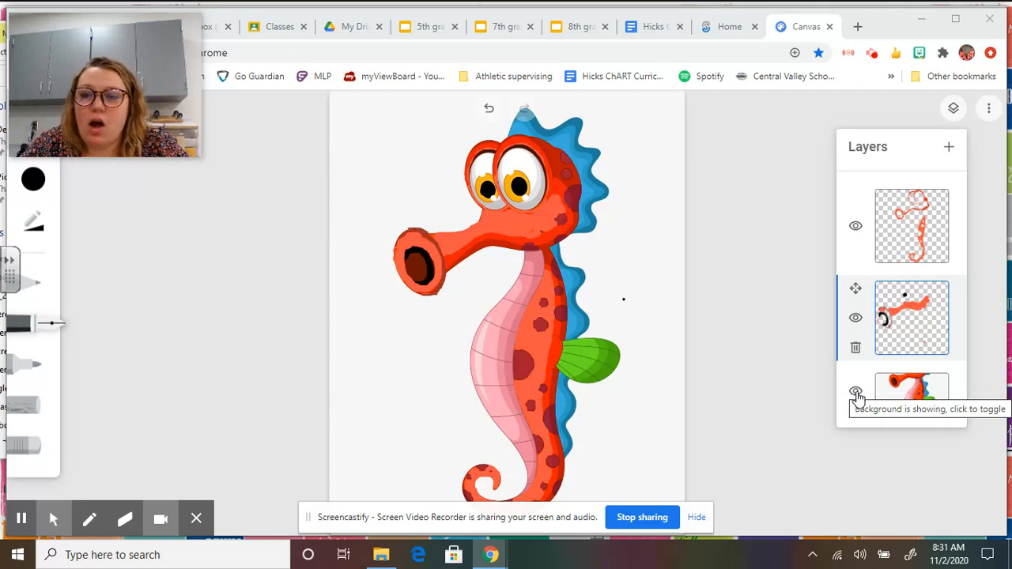
click(853, 392)
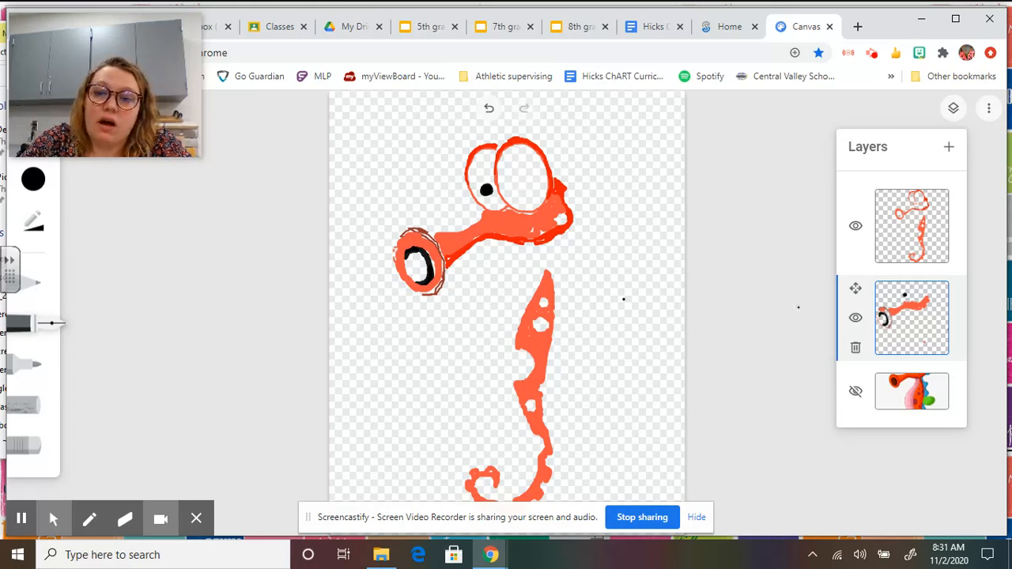
click(853, 392)
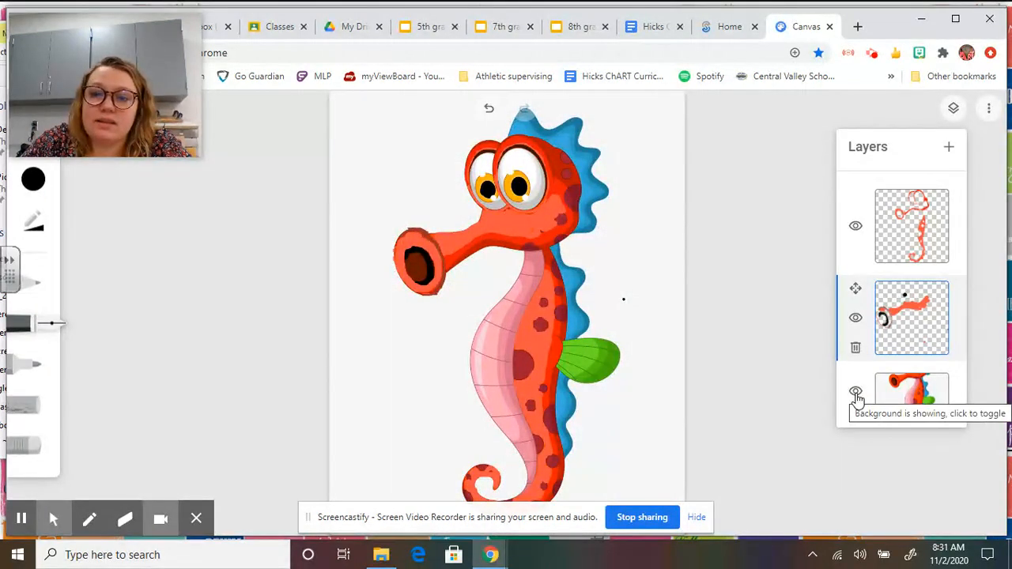
click(855, 392)
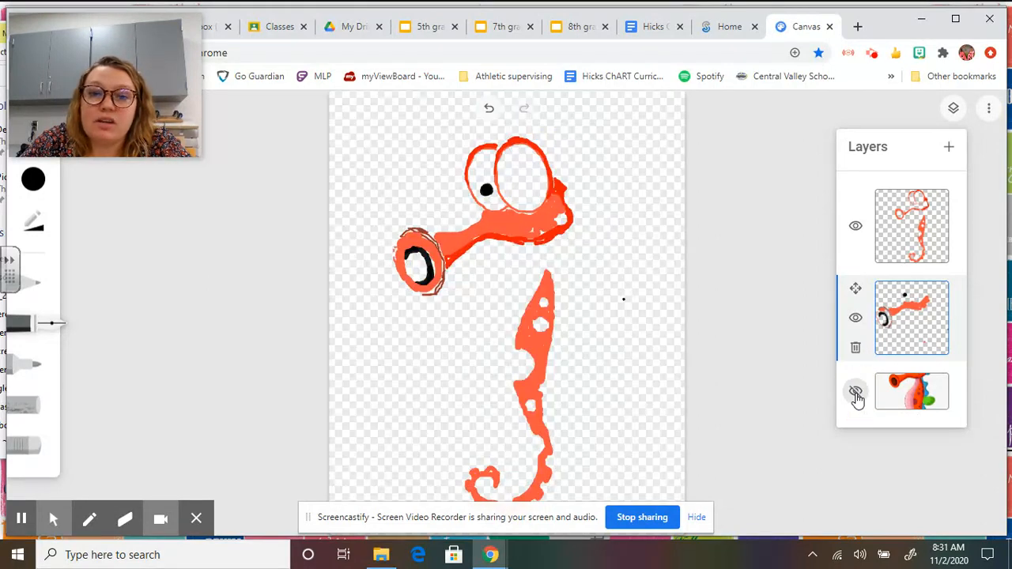
click(854, 392)
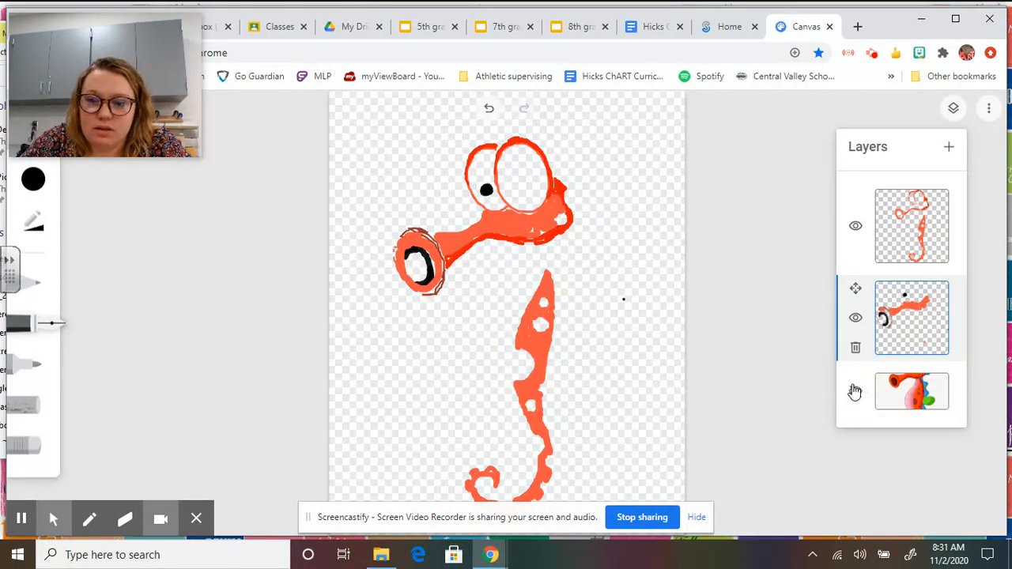
click(855, 392)
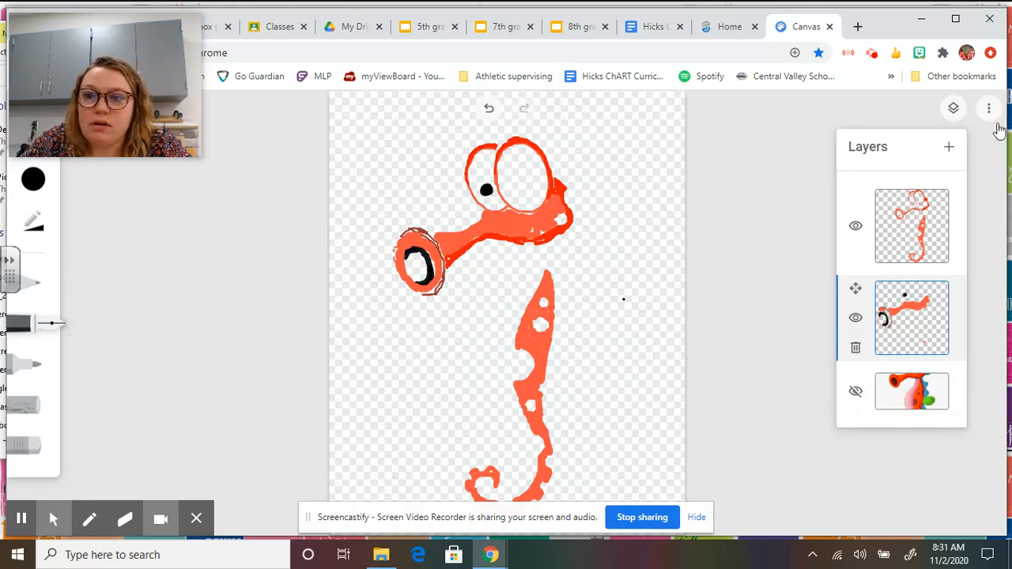
mouse_move(867, 147)
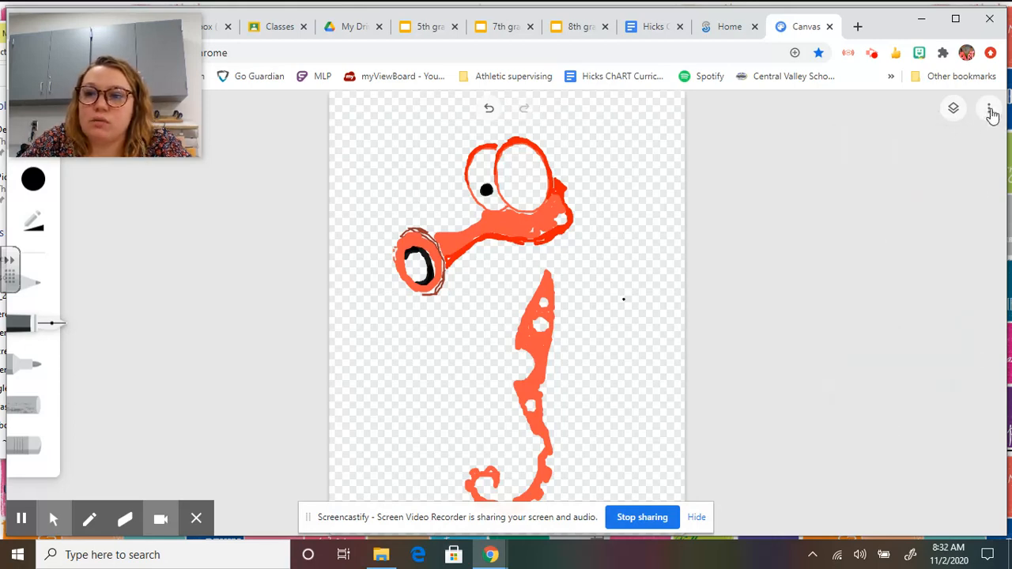
mouse_move(986, 108)
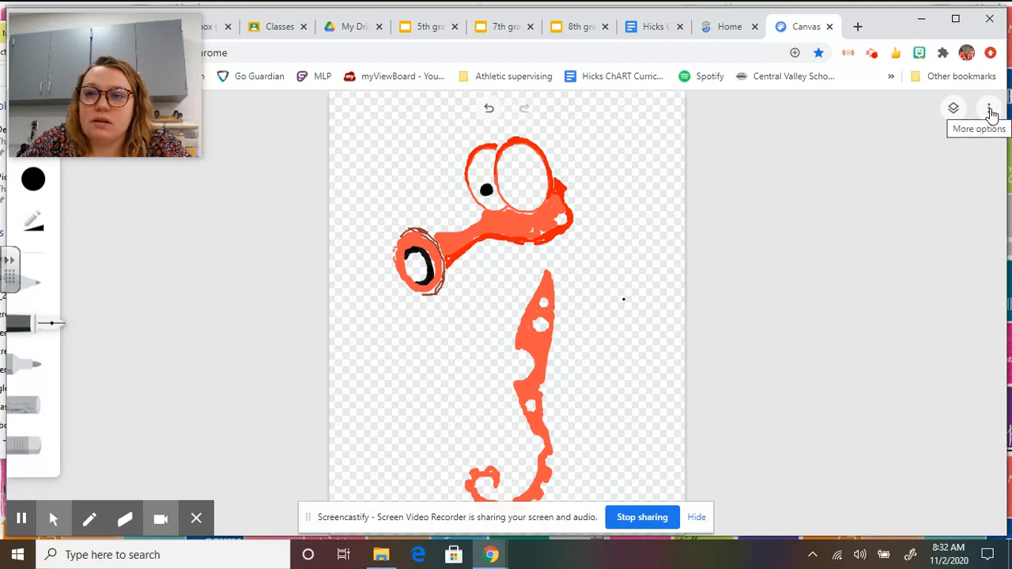
Export the transparent seahorse drawing from the More options menu as canvas.png.
click(987, 108)
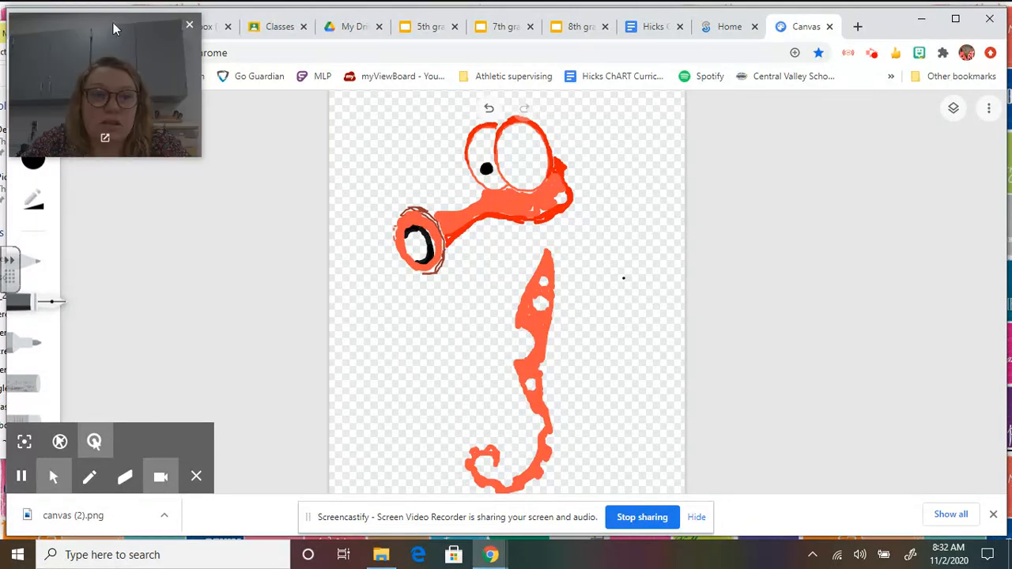
drag(102, 87, 876, 281)
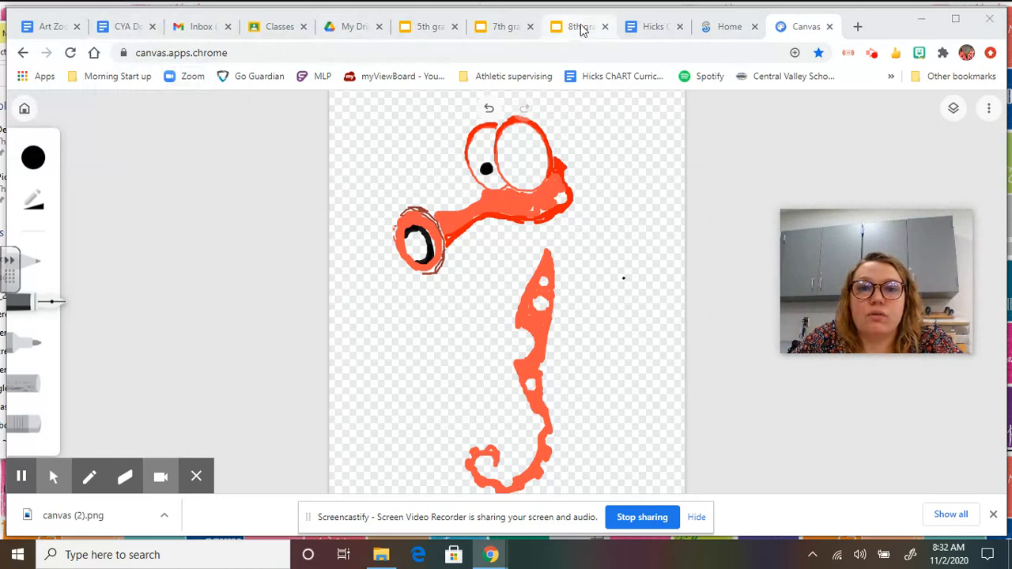
Switch to Google Classroom and show the ART 7 class's Classwork list.
click(278, 26)
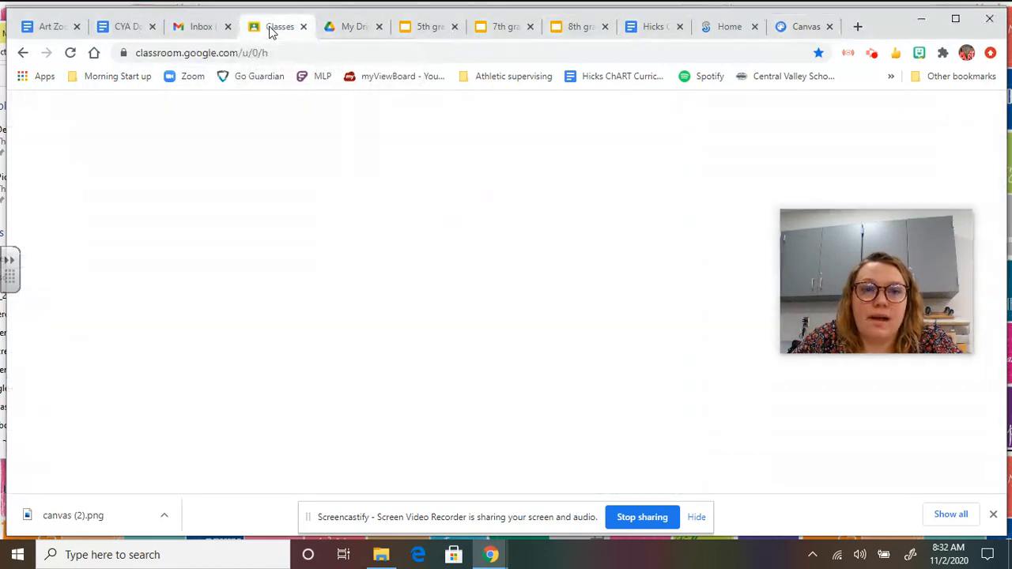
click(279, 25)
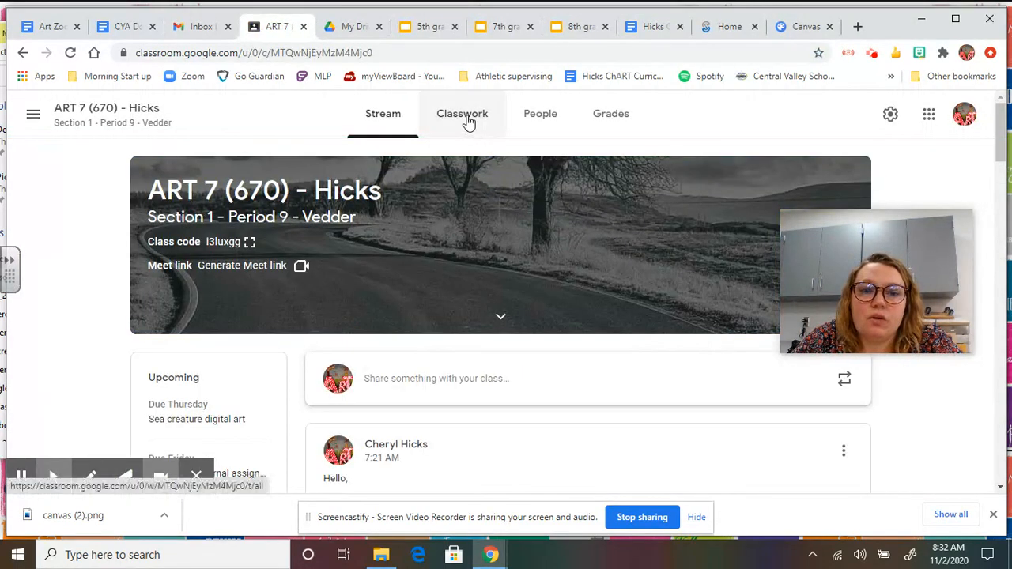
click(461, 113)
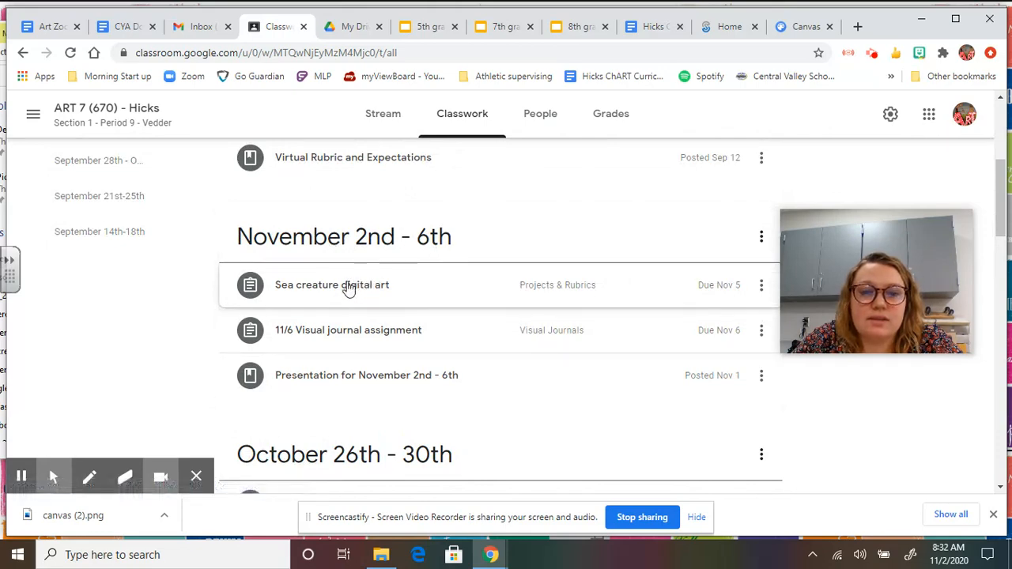
Expand the Sea creature digital art assignment to show its instructions and rubric.
click(332, 285)
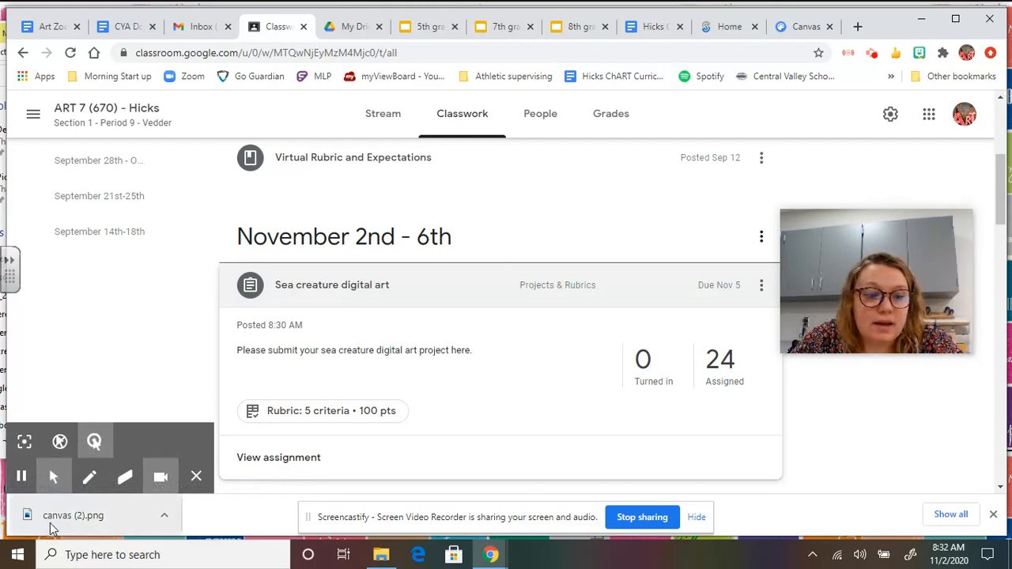
mouse_move(53, 528)
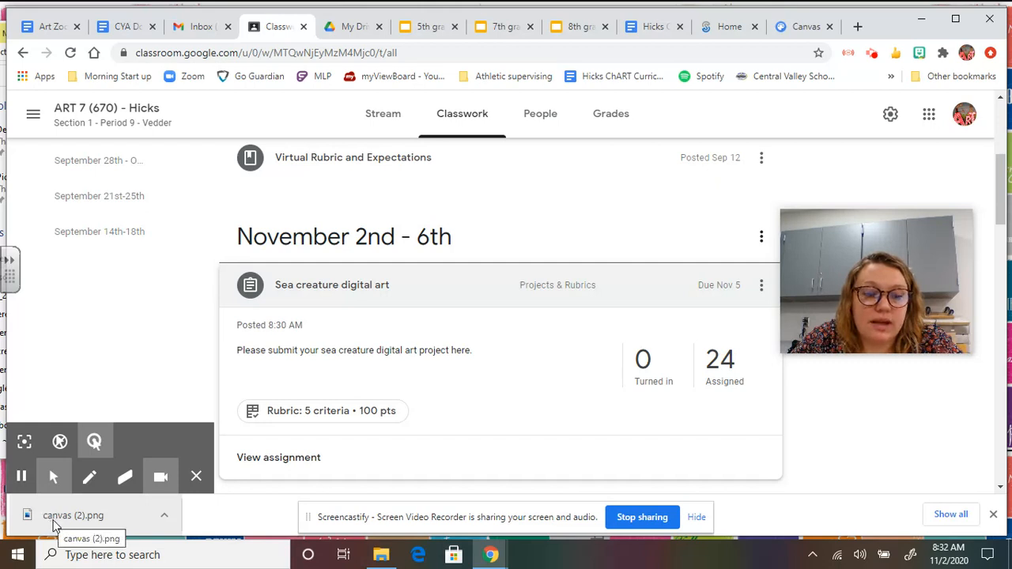
mouse_move(117, 522)
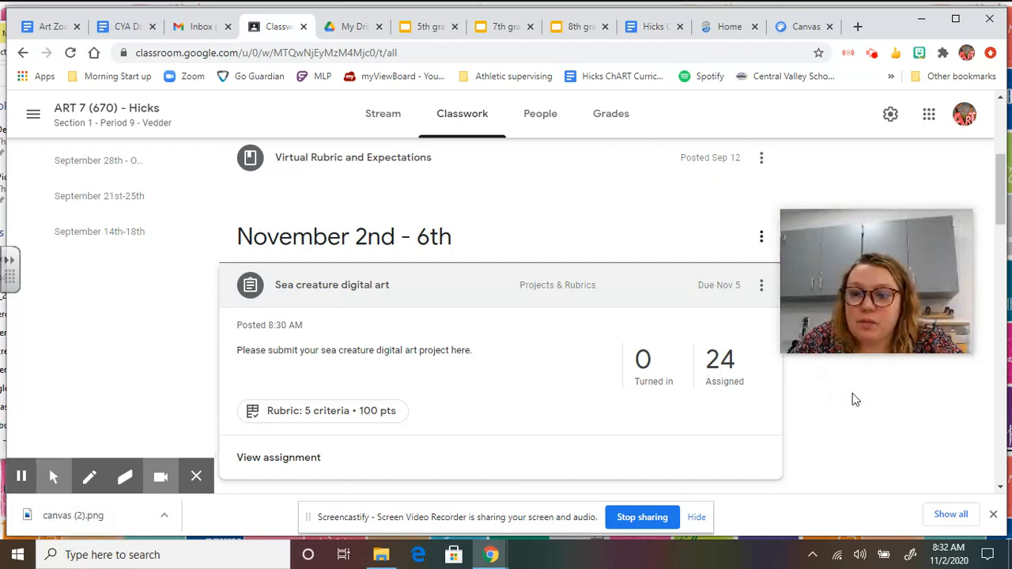
mouse_move(841, 405)
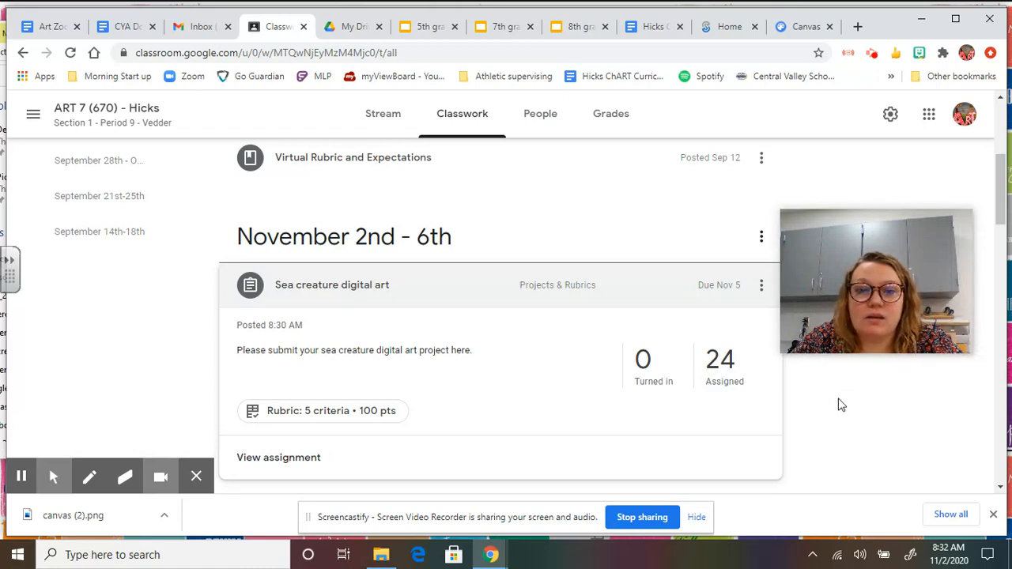